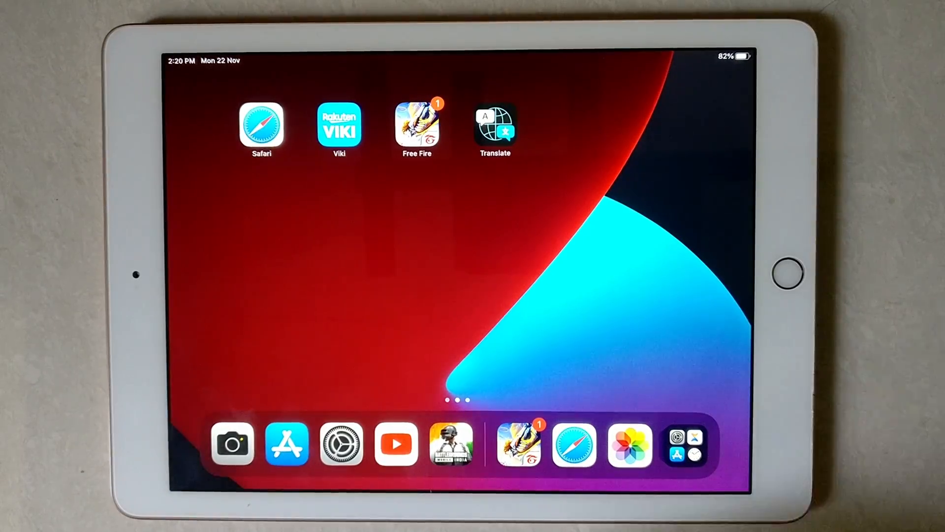
Launch the Settings app from the Dock.
click(341, 444)
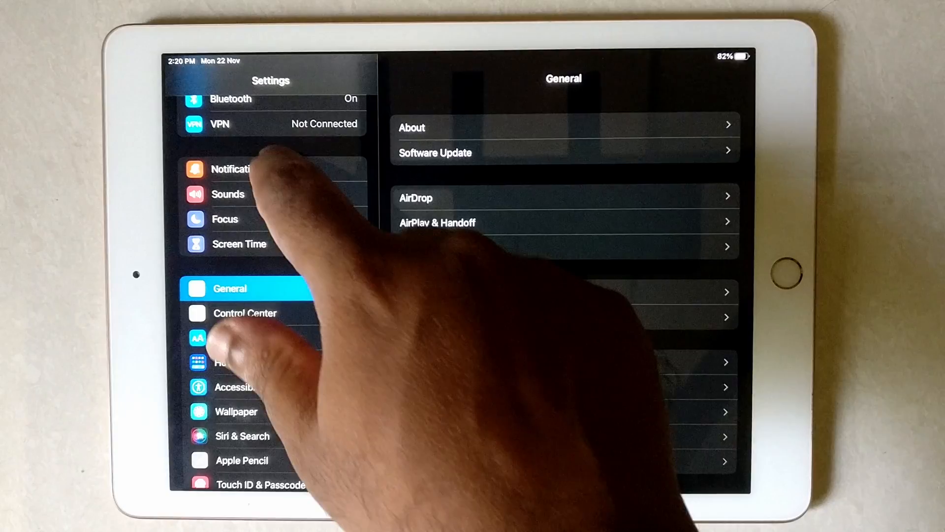
Turn off the Sounds toggle for YouTube in Notifications, keeping alerts and badges on.
click(239, 168)
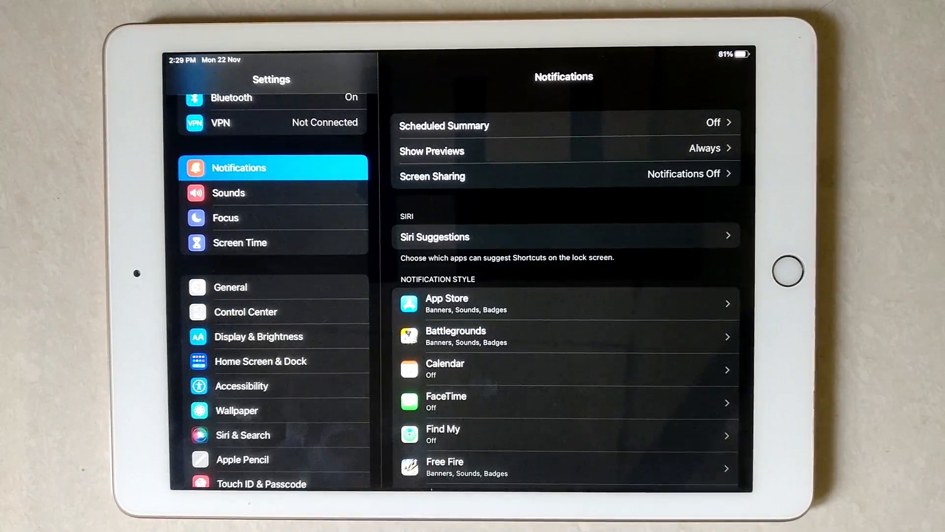
scroll(down, 3)
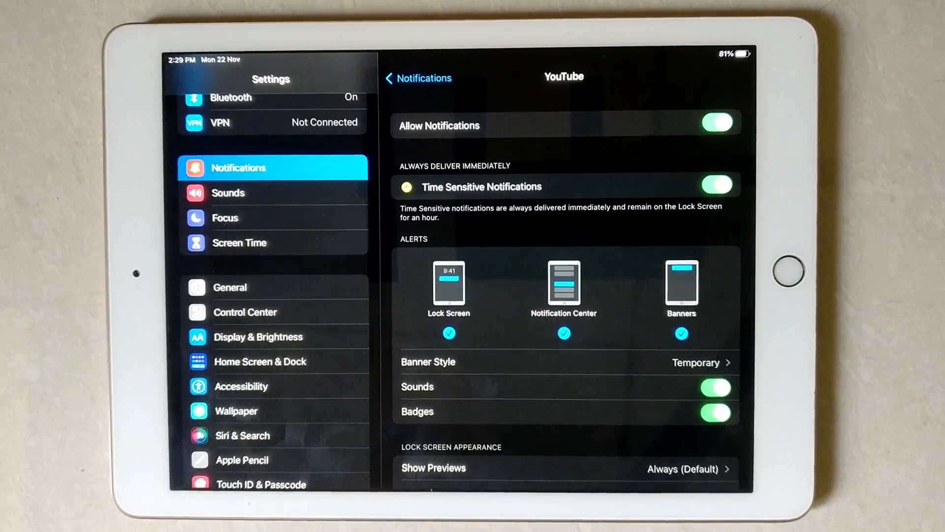
click(715, 387)
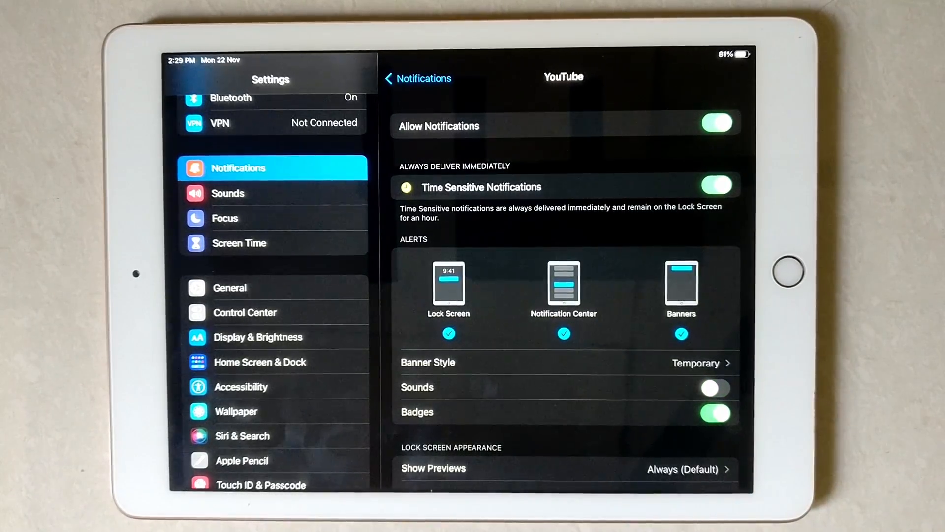